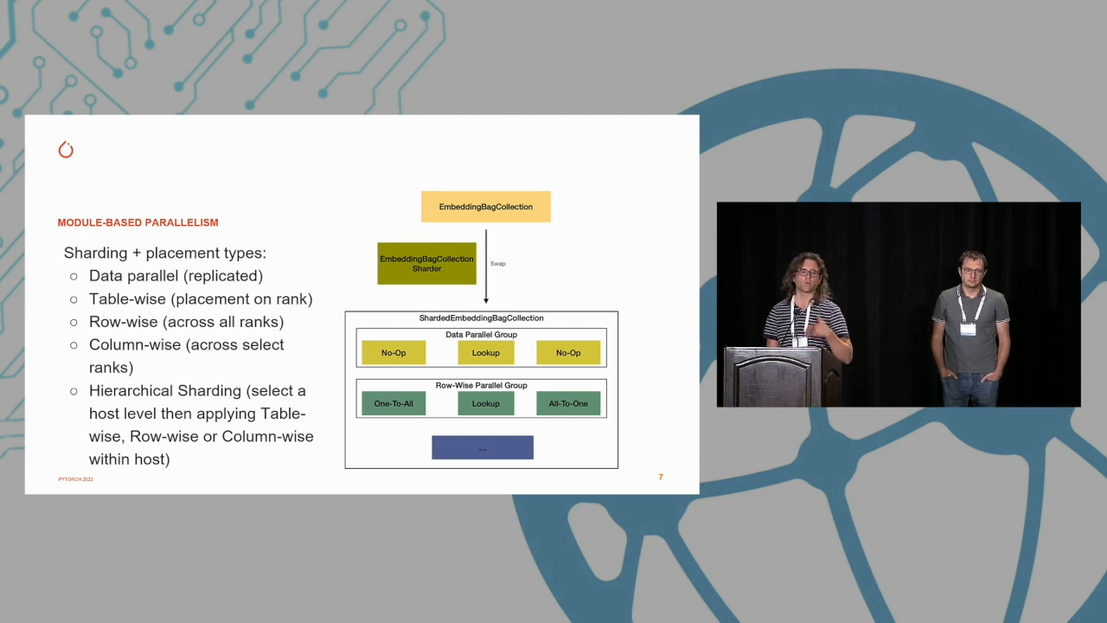
key(Right)
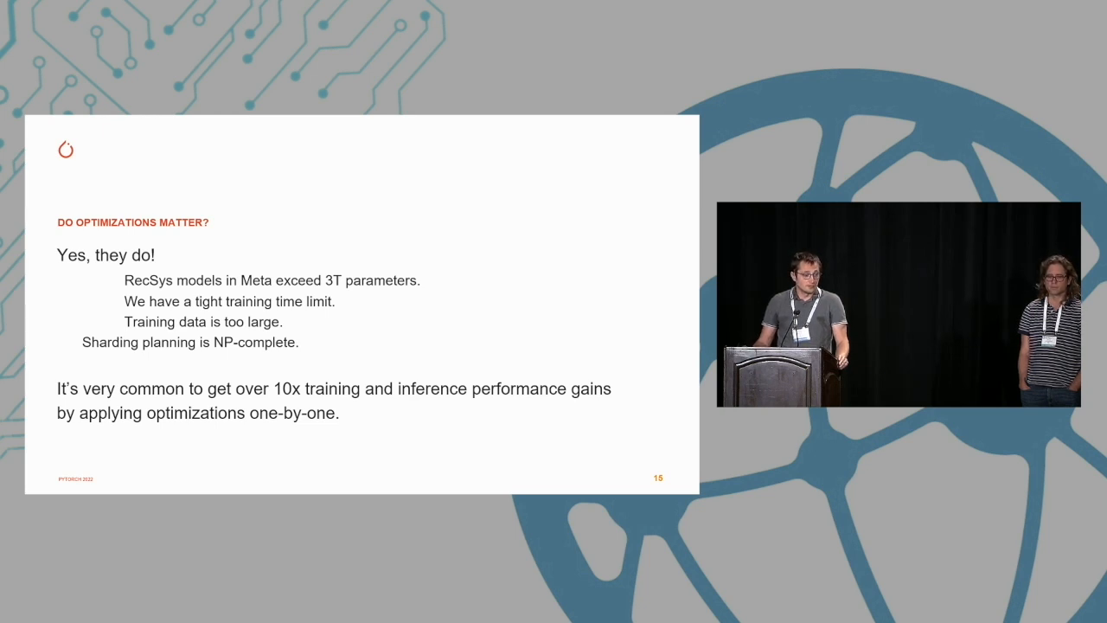
key(right)
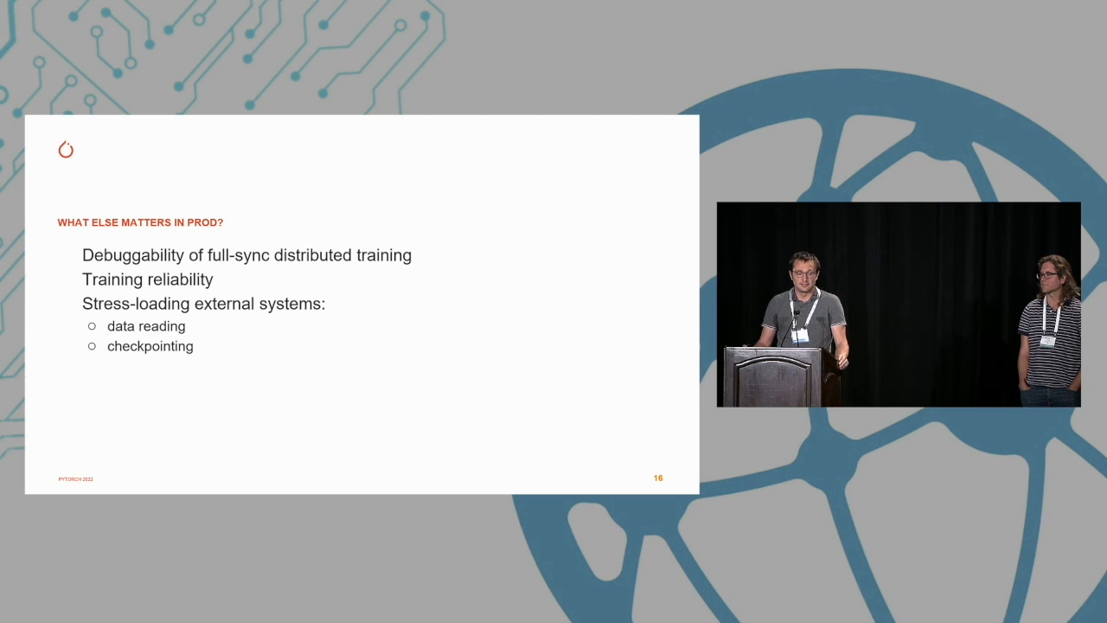